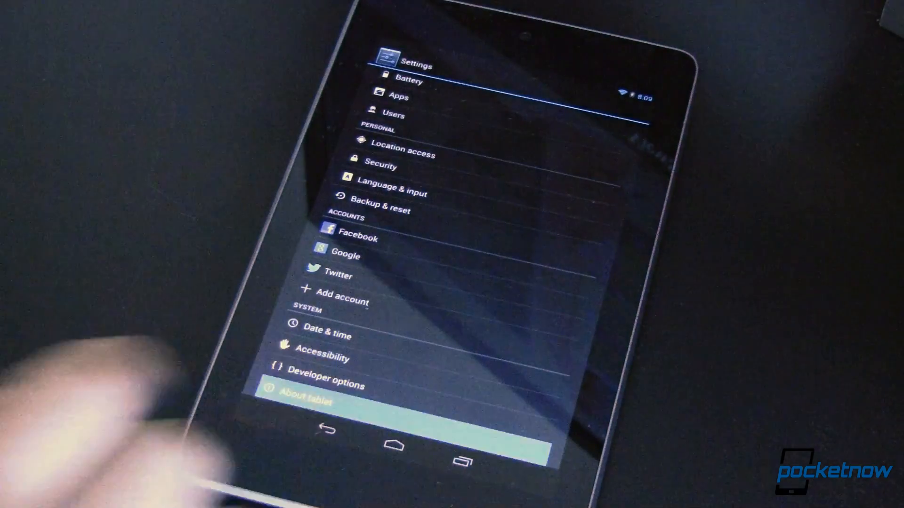
Check System updates reports up to date, then return to About tablet showing Android 4.2.2
click(307, 397)
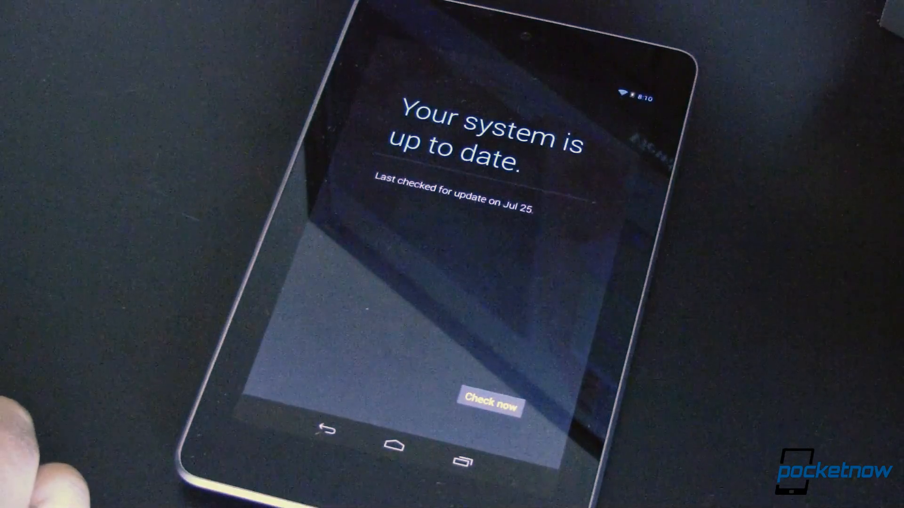
click(490, 411)
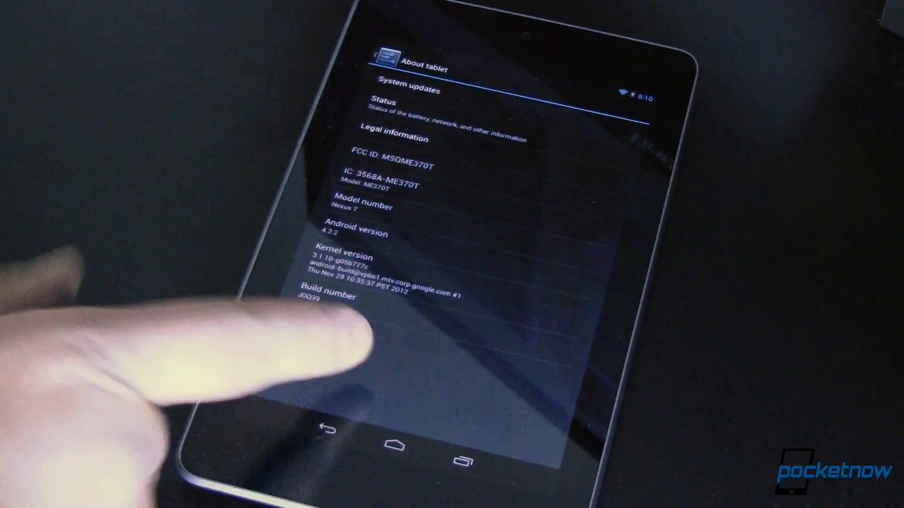
click(318, 295)
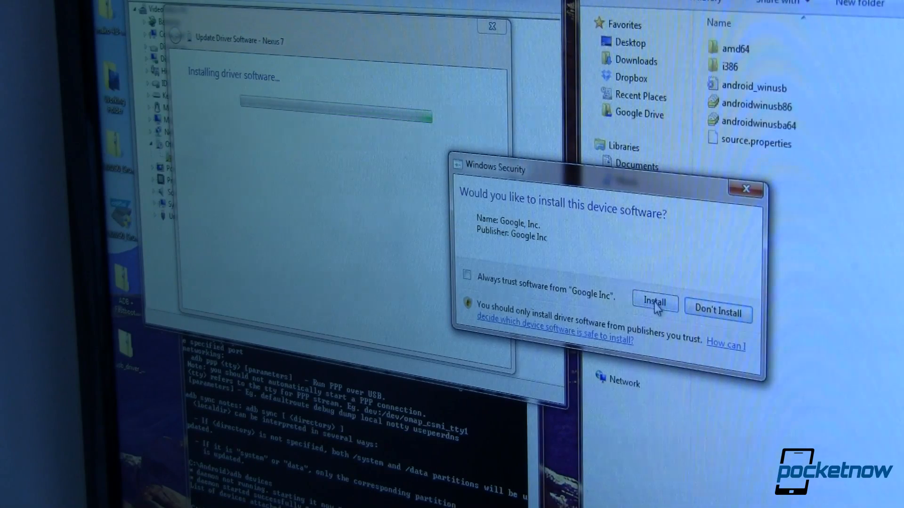
Approve the Windows Security prompt to install Google's Nexus 7 driver
click(655, 303)
text(adb devices)
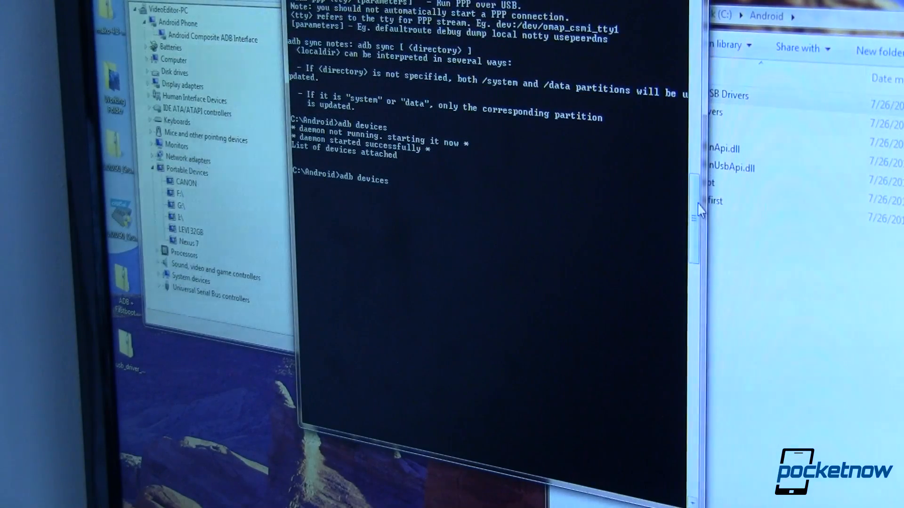
Run adb devices to list the attached Nexus 7
key(Return)
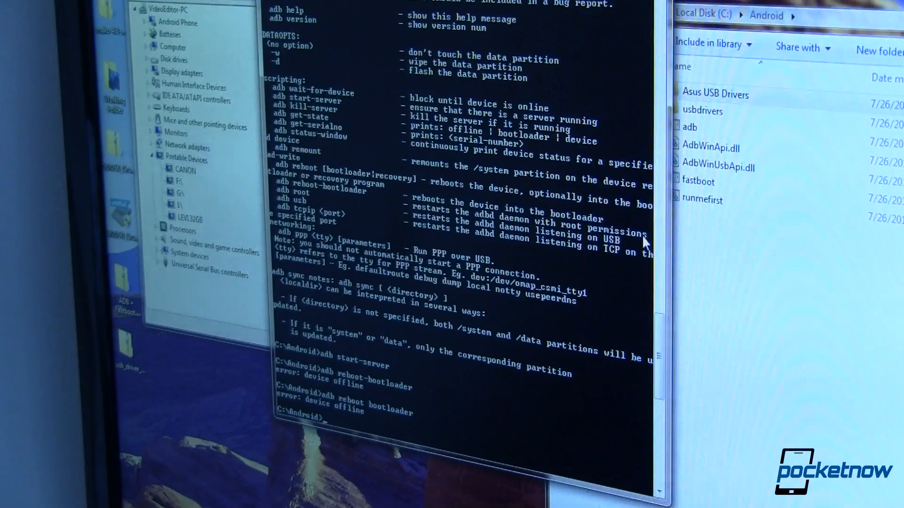
Begin entering a fastboot command at the C:\Android prompt
text(fastbook)
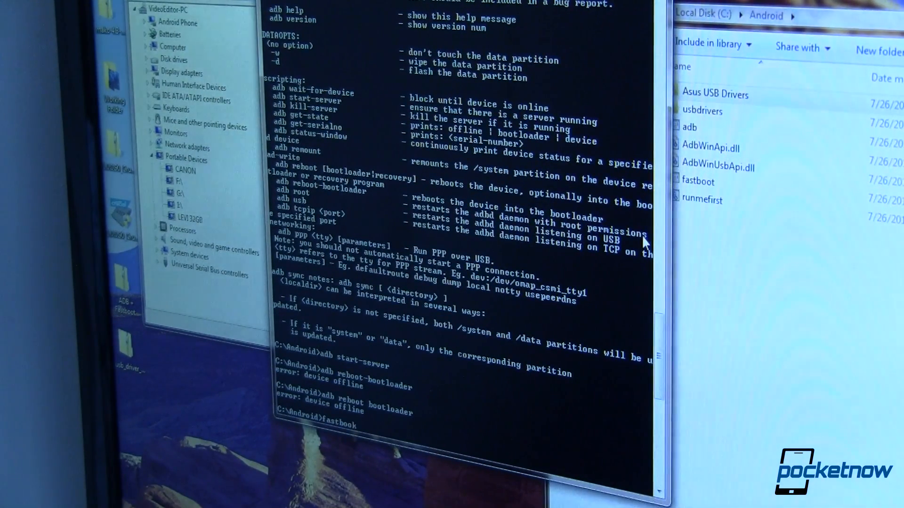
text(oe)
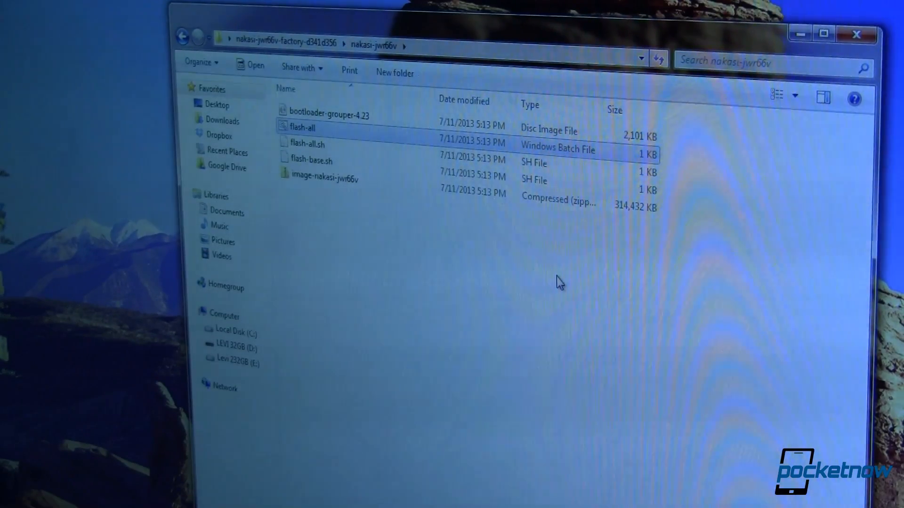
mouse_move(531, 222)
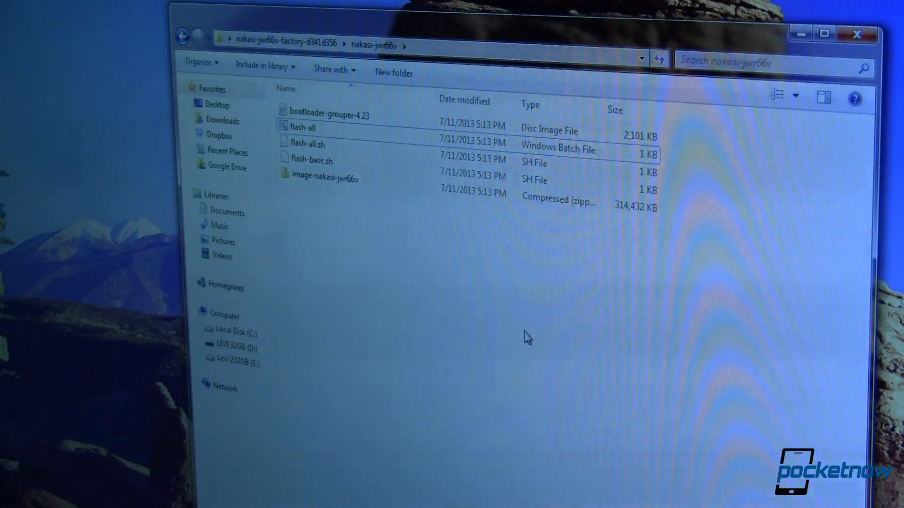
mouse_move(529, 324)
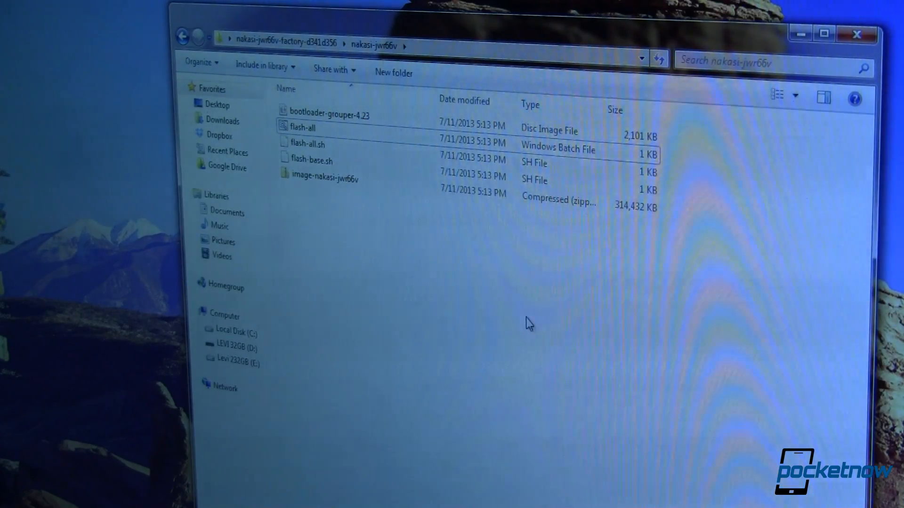
mouse_move(409, 268)
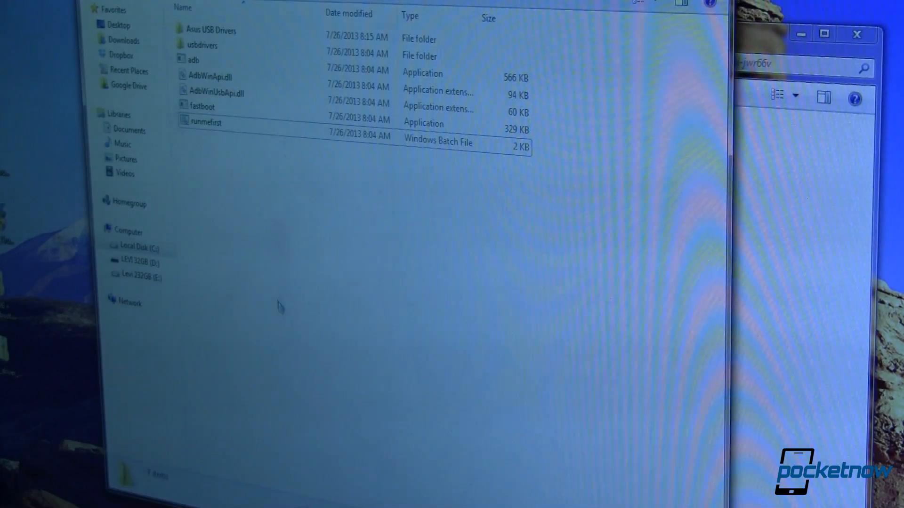
Paste the factory image files (flash-all, bootloader, nakasi zip) into C:\Android
right_click(278, 308)
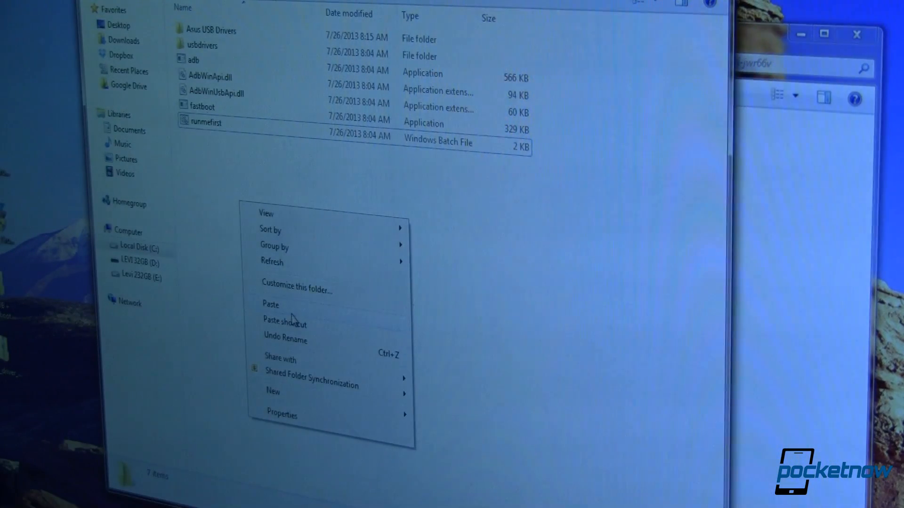
click(271, 306)
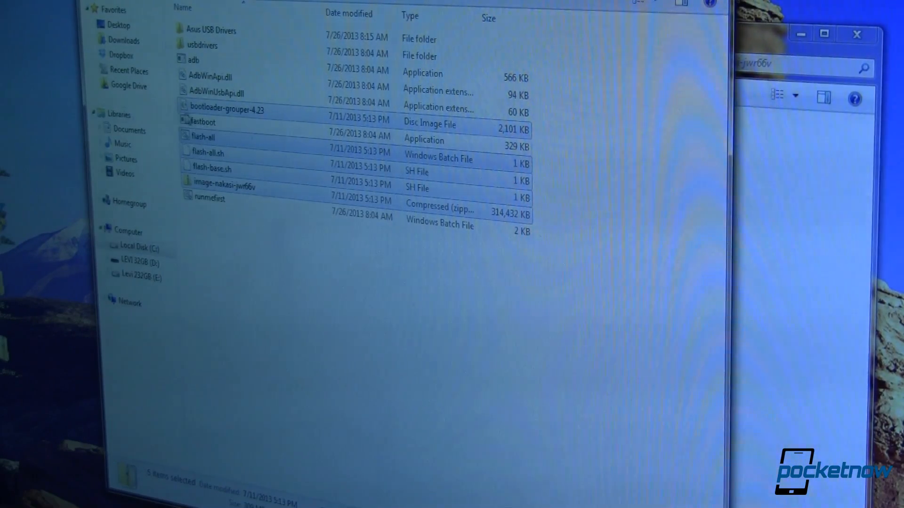
click(312, 403)
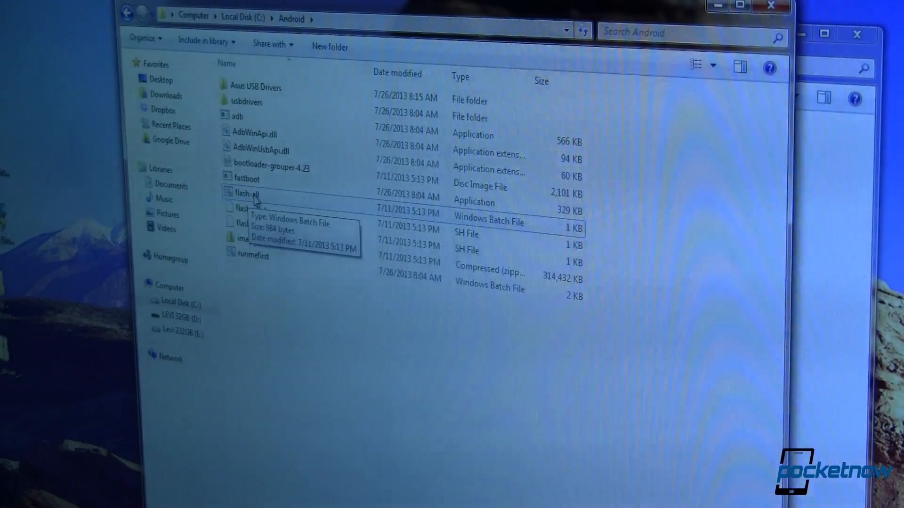
mouse_move(350, 373)
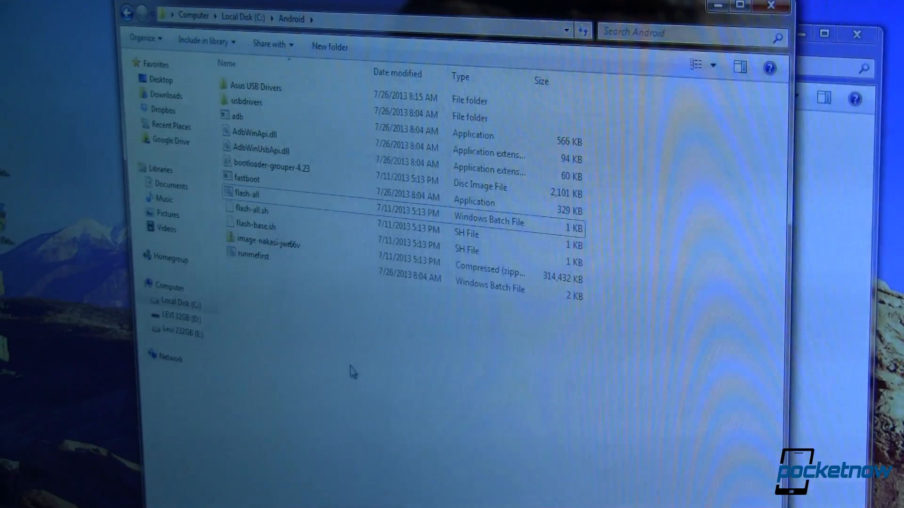
mouse_move(335, 360)
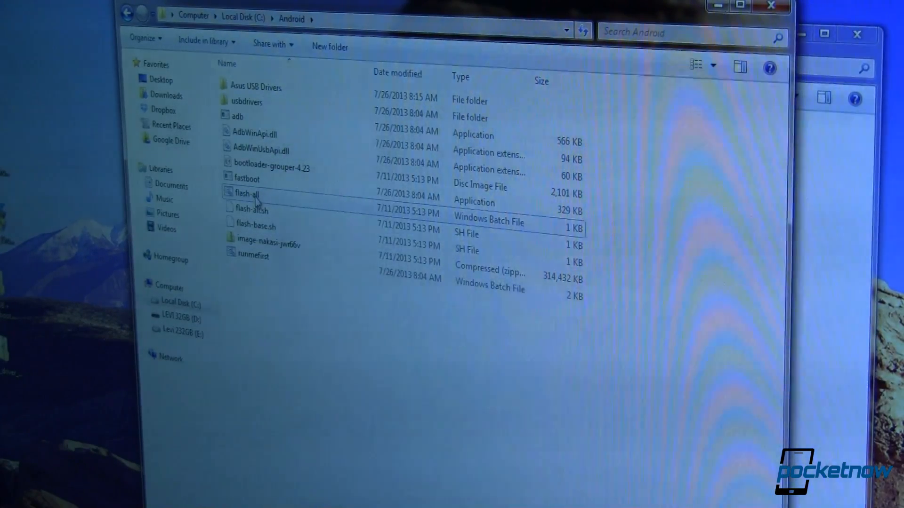
mouse_move(248, 196)
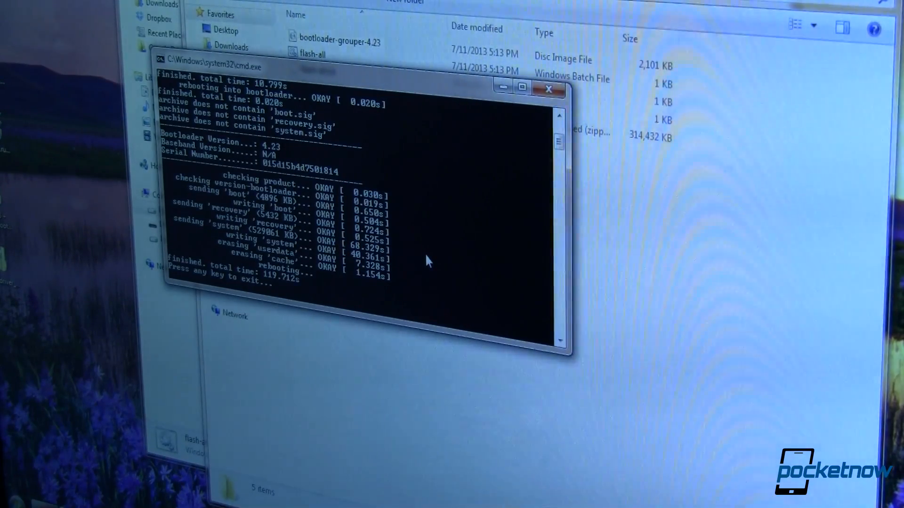
mouse_move(386, 183)
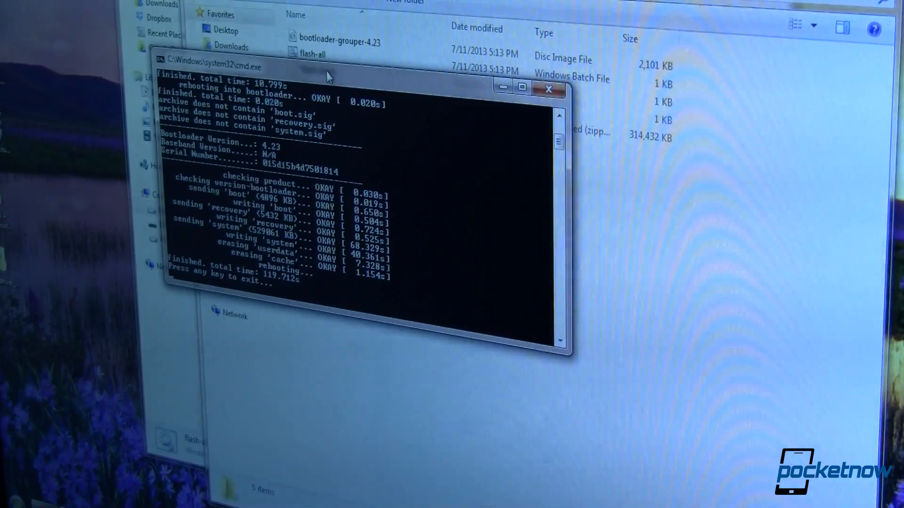
mouse_move(335, 281)
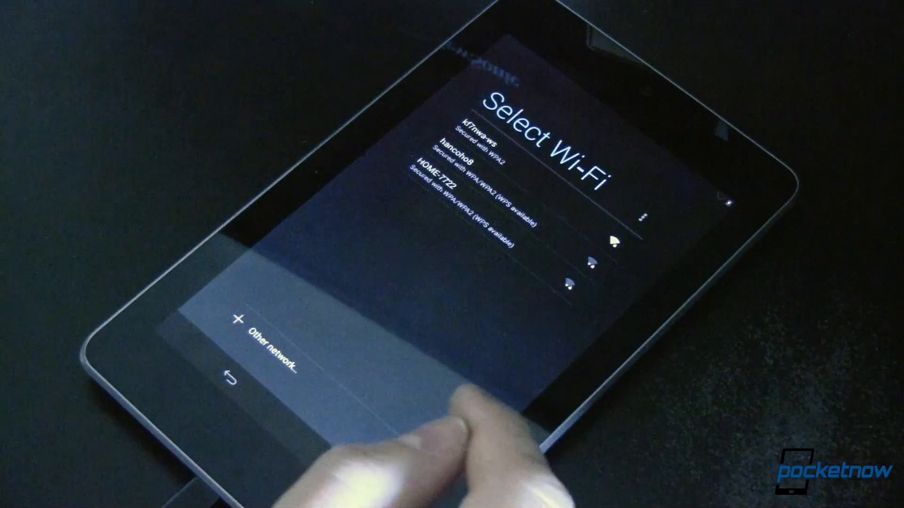
Choose a network on the tablet's Select Wi-Fi setup screen
click(476, 134)
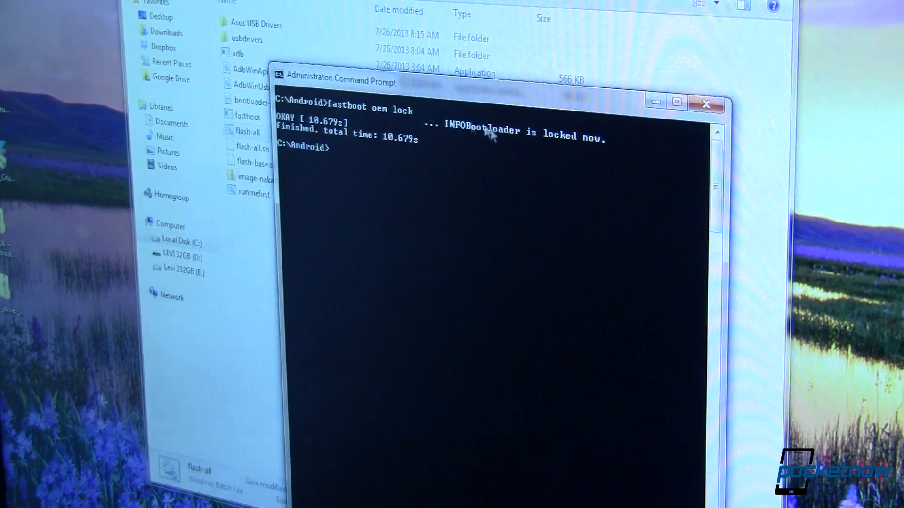
mouse_move(377, 172)
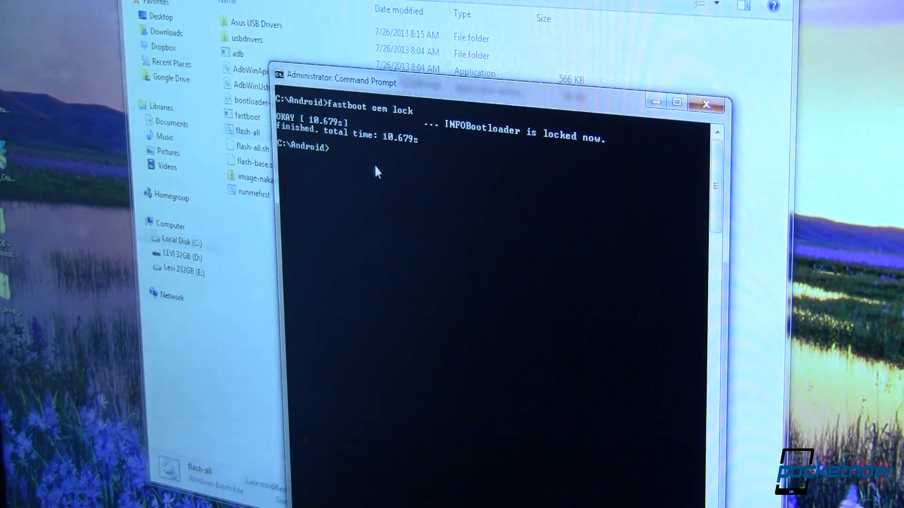